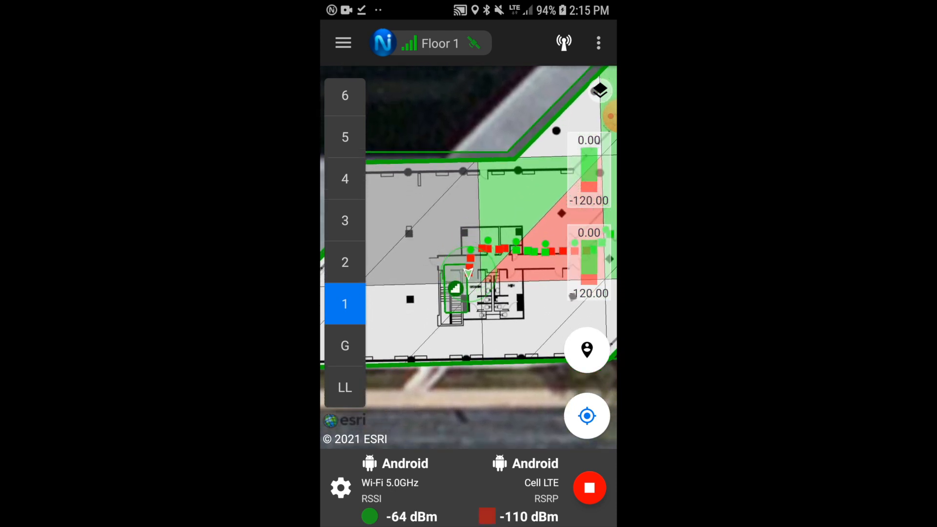
Step: Record a standard check-in on floor 2 by placing the location pin on the floor plan
left_click(344, 263)
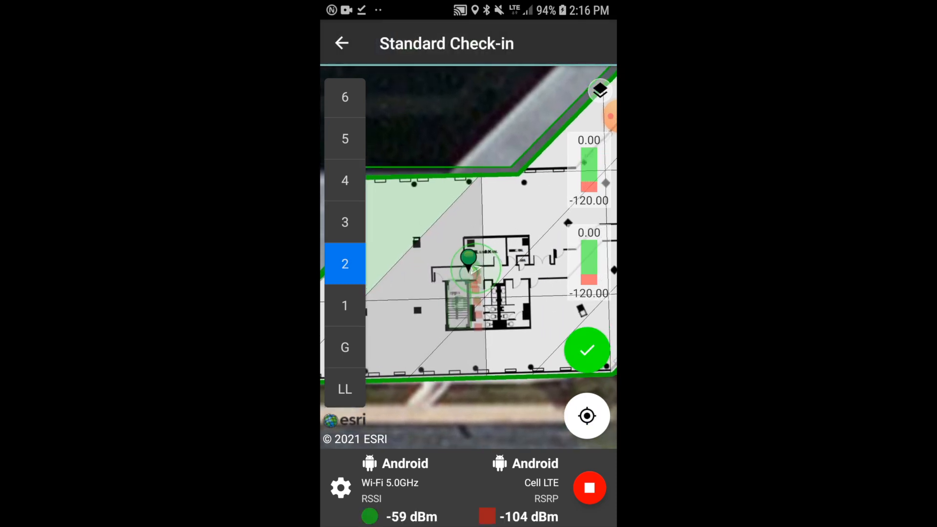
left_click(586, 351)
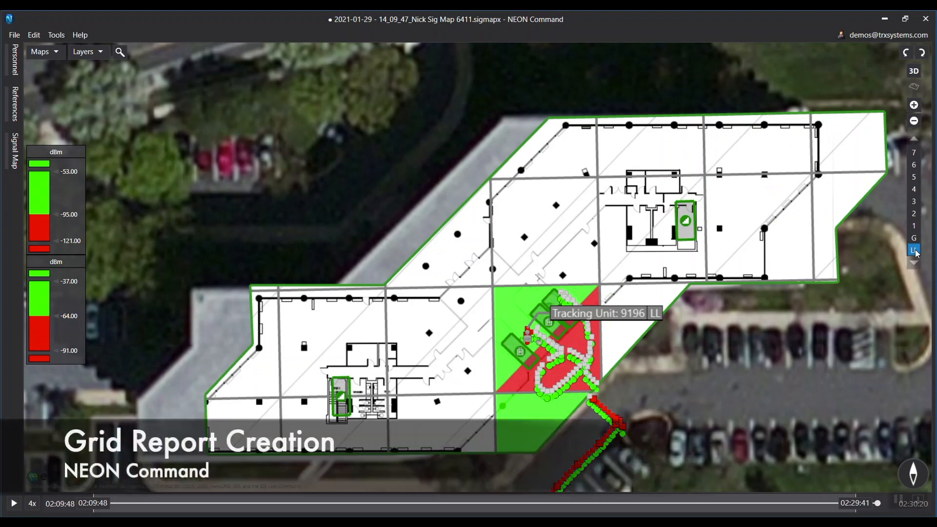
Step: Step the grid report through floors G, 1, 2, 3 and the upper floors up to the top
left_click(913, 237)
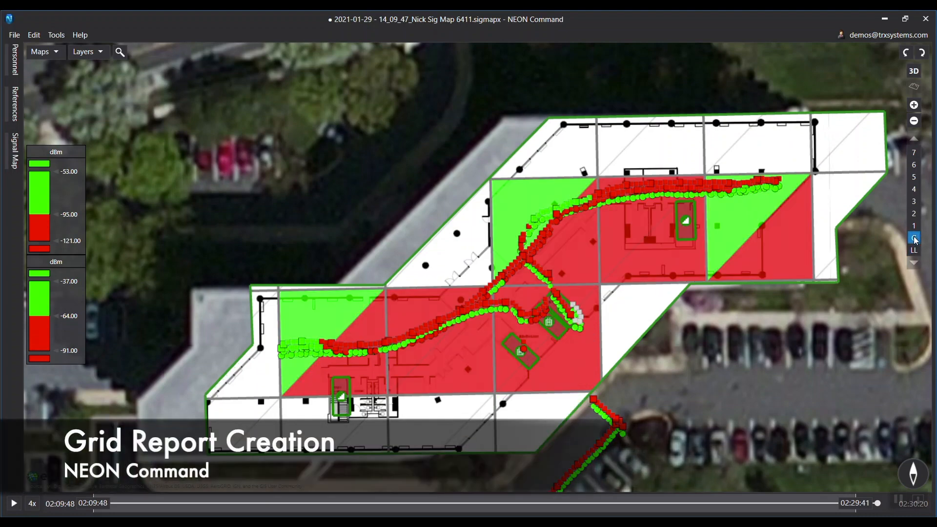
left_click(913, 224)
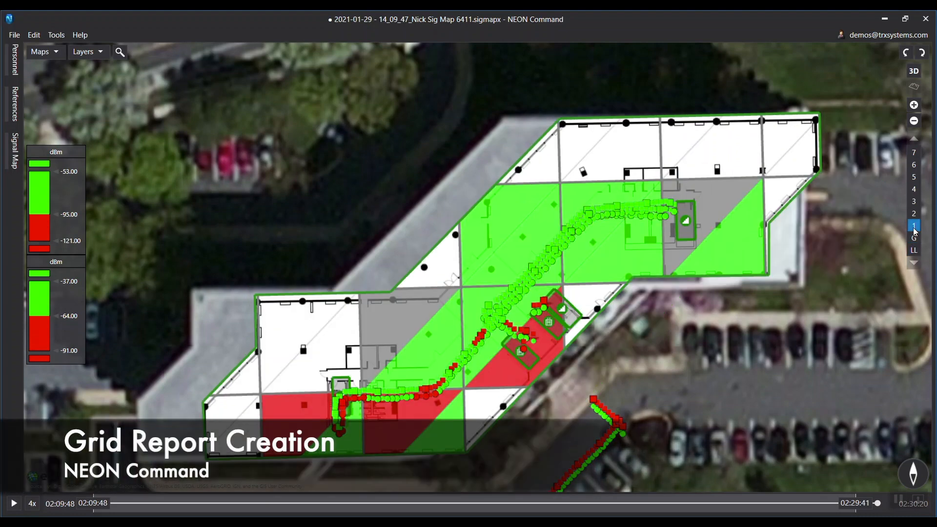
left_click(913, 212)
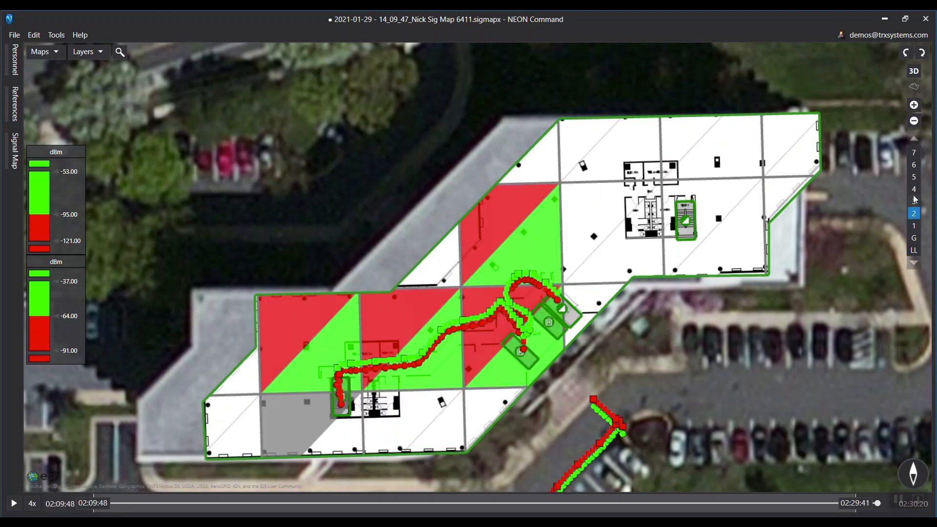
left_click(913, 199)
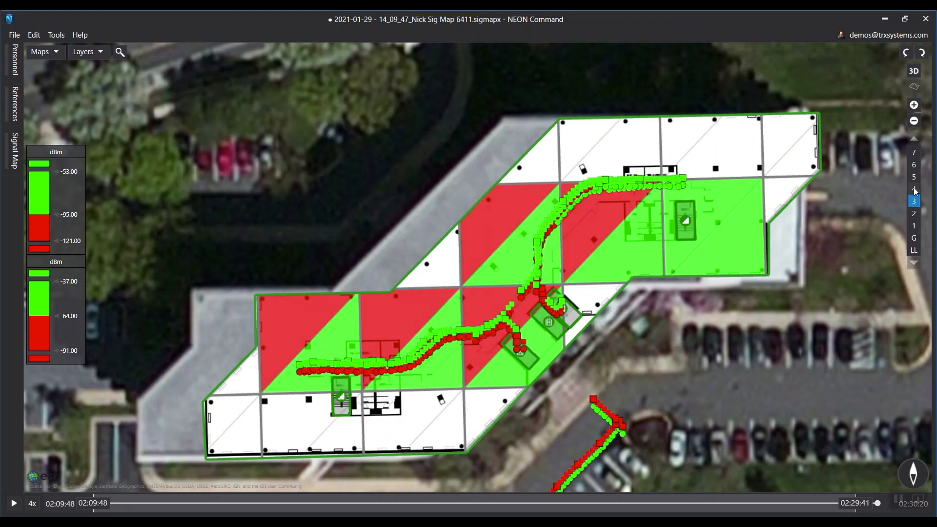
left_click(913, 176)
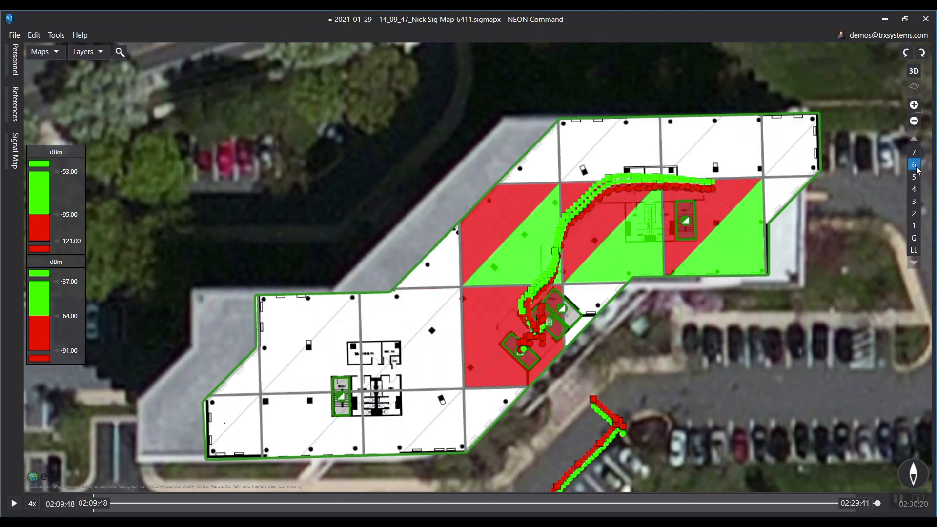
left_click(913, 152)
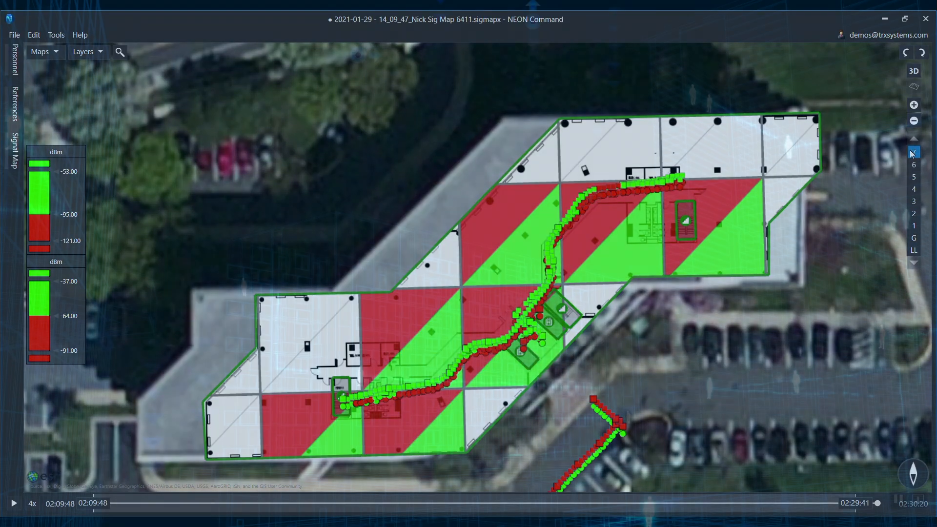